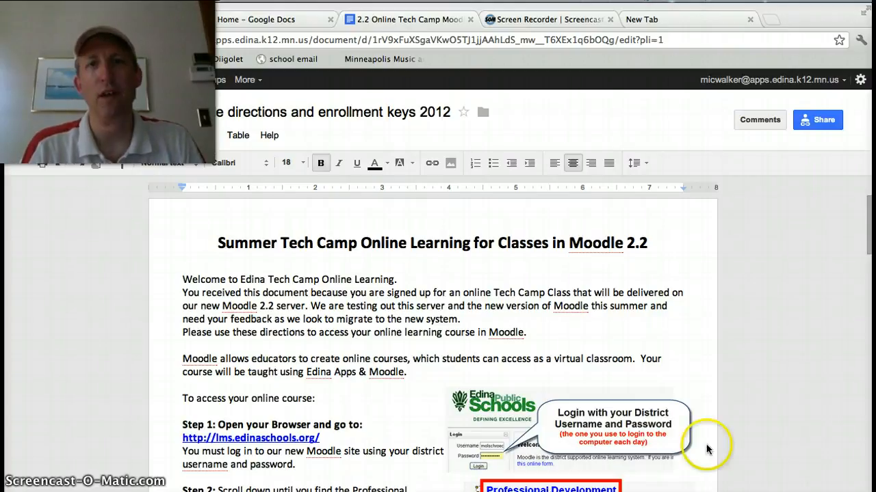
{"action": "left_click", "coordinate": [641, 19]}
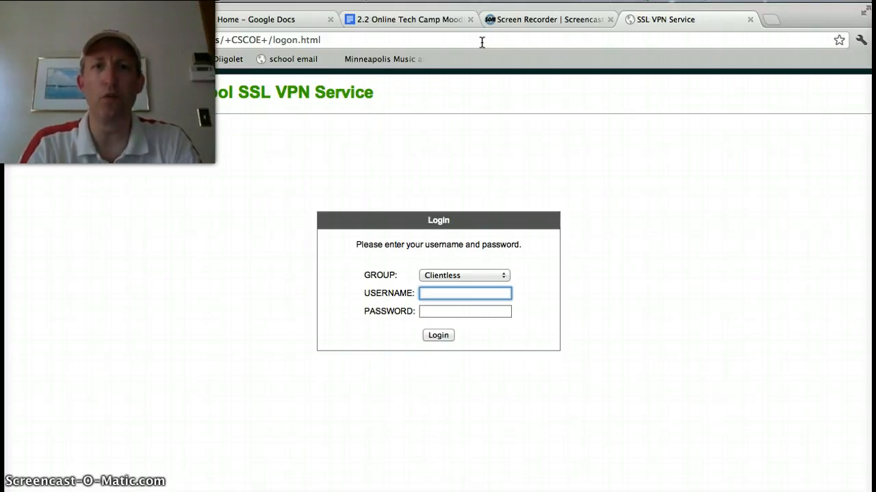
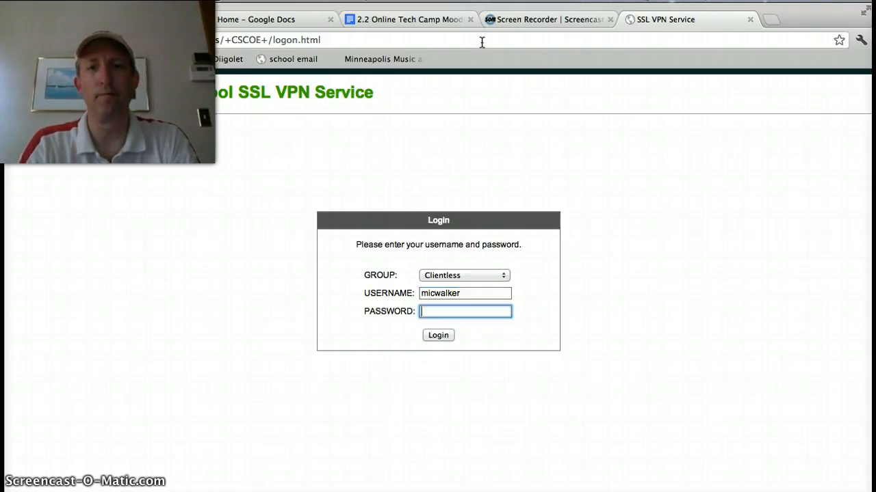
{"action": "type", "text": "password"}
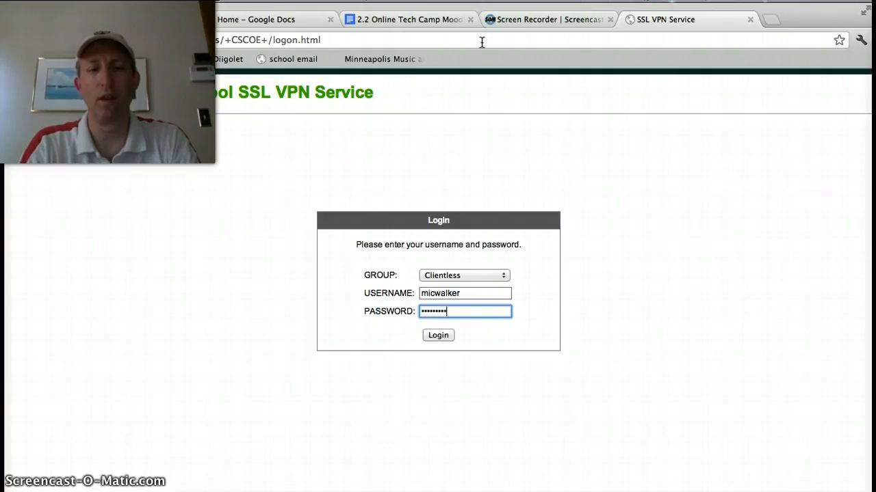
{"action": "left_click", "coordinate": [437, 335]}
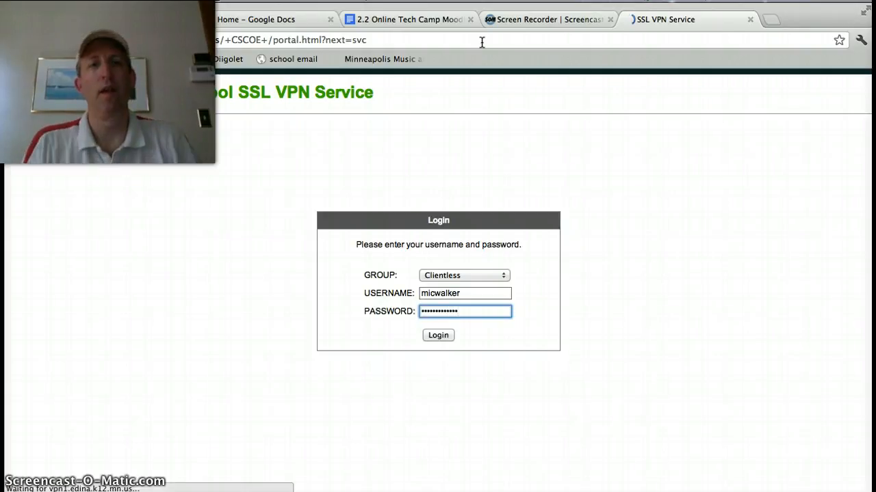
{"action": "left_click", "coordinate": [438, 335]}
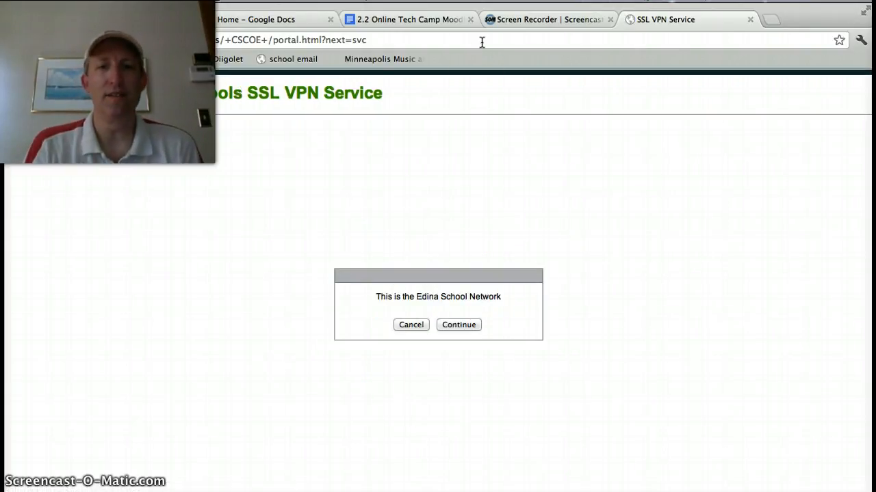
{"action": "left_click", "coordinate": [458, 325]}
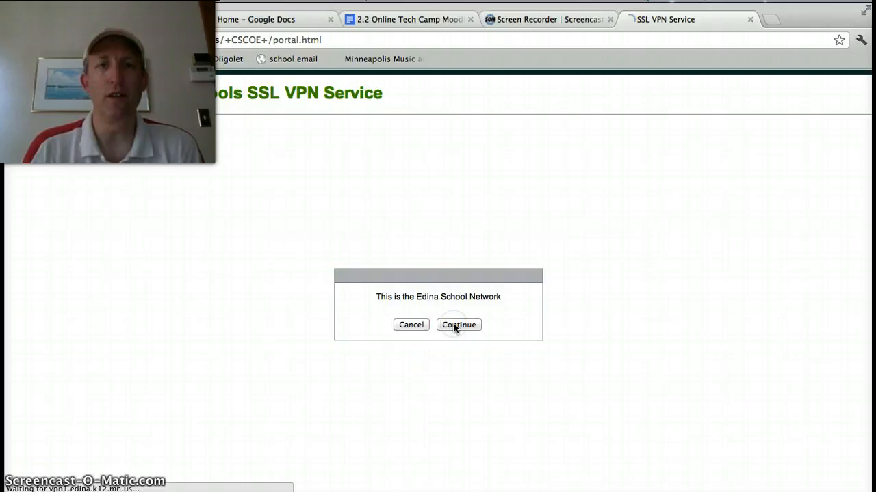
{"action": "left_click", "coordinate": [459, 324]}
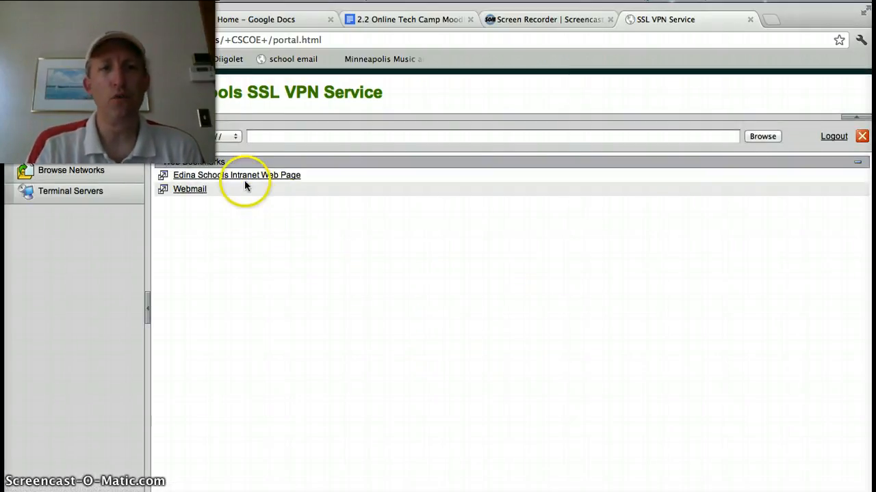
{"action": "mouse_move", "coordinate": [241, 253]}
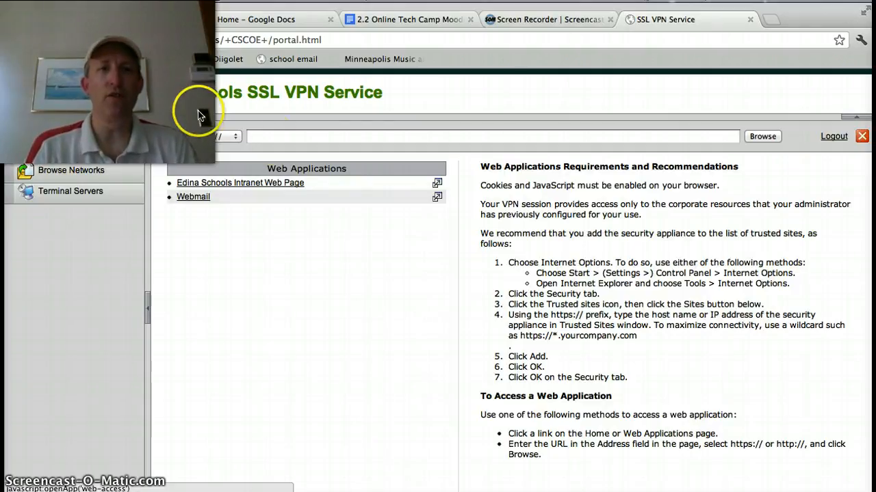
Step: Browse to lms.edinaschools.org through the VPN portal's web address field
{"action": "left_click", "coordinate": [489, 136]}
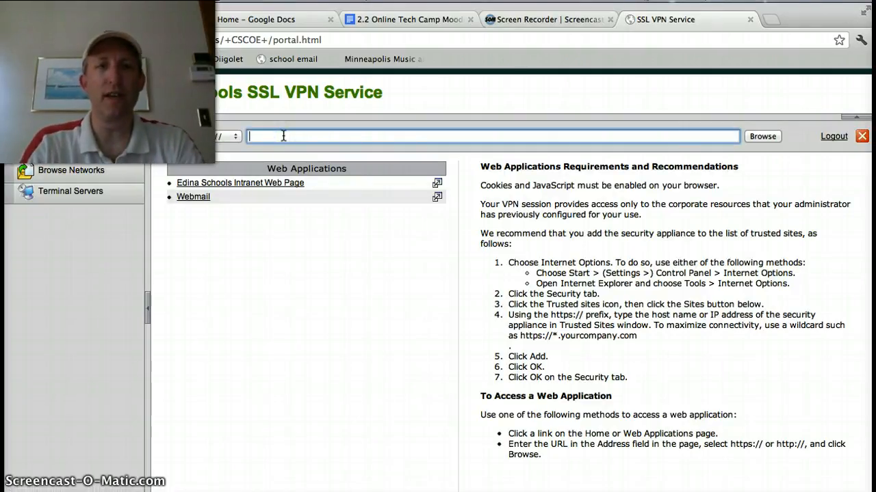
{"action": "type", "text": "lms.edinaschools.o"}
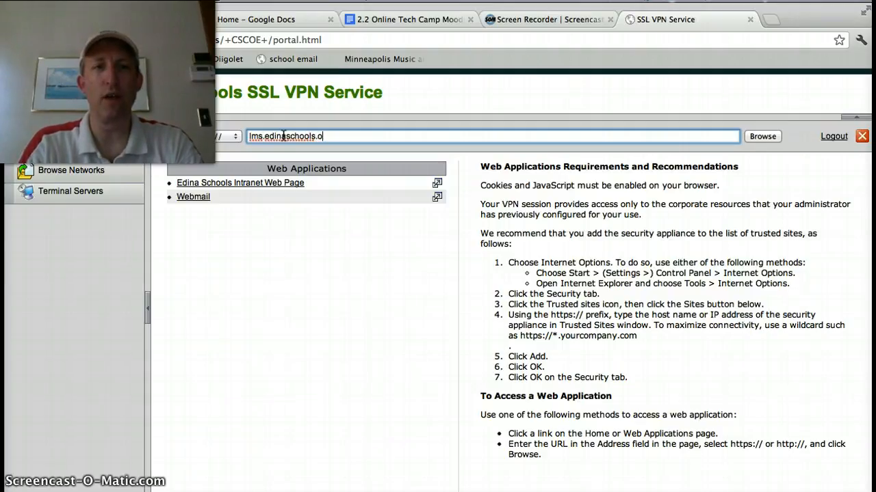
{"action": "type", "text": "rg"}
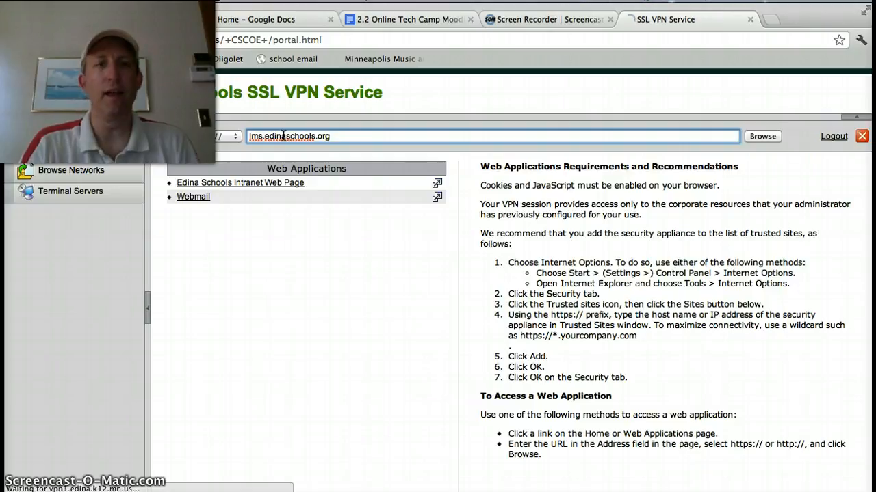
{"action": "left_click", "coordinate": [762, 136]}
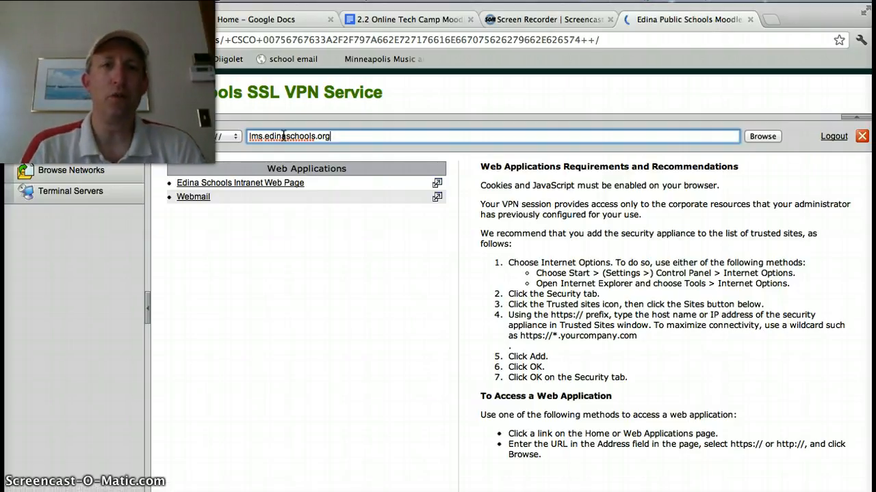
{"action": "left_click", "coordinate": [762, 136]}
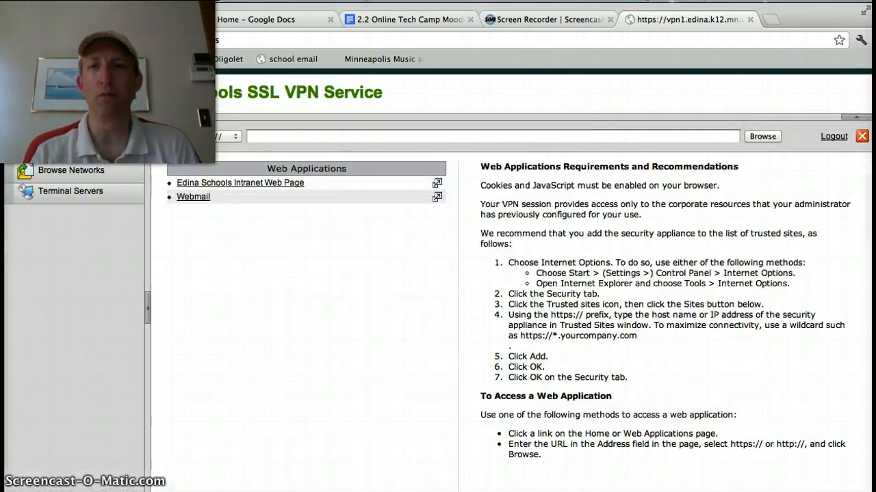
{"action": "mouse_move", "coordinate": [29, 40]}
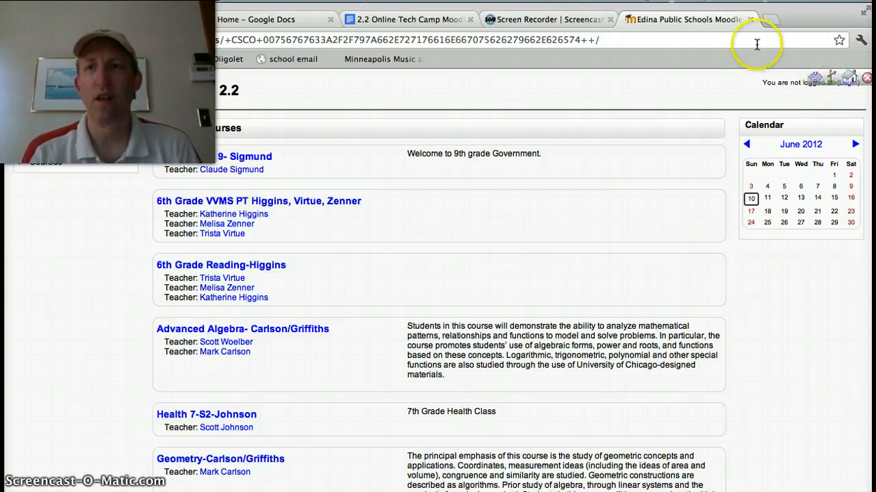
{"action": "mouse_move", "coordinate": [853, 89]}
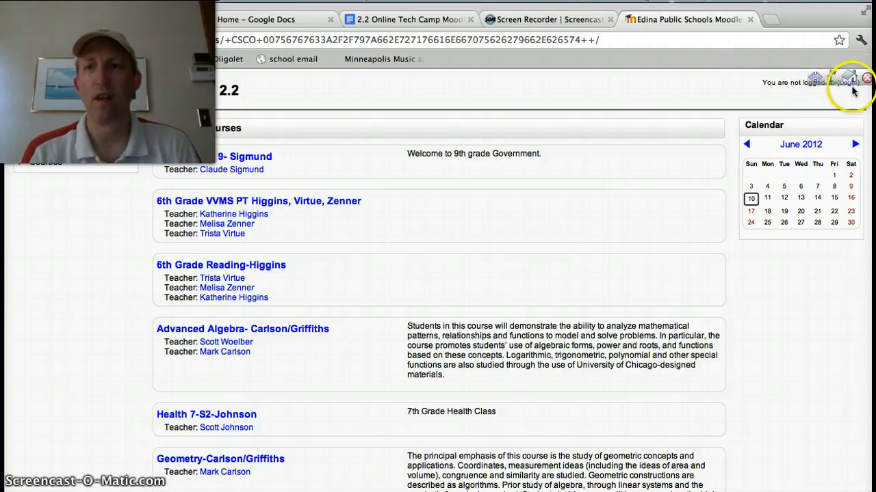
{"action": "left_click", "coordinate": [847, 82]}
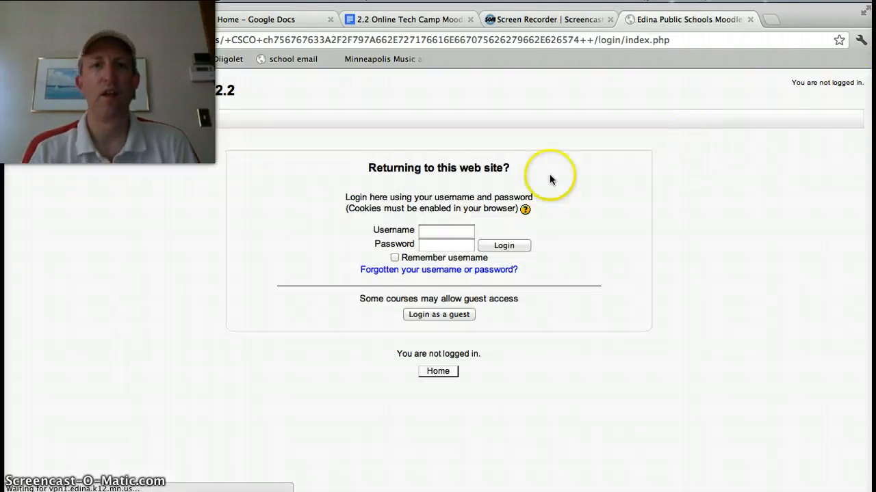
{"action": "left_click", "coordinate": [446, 231]}
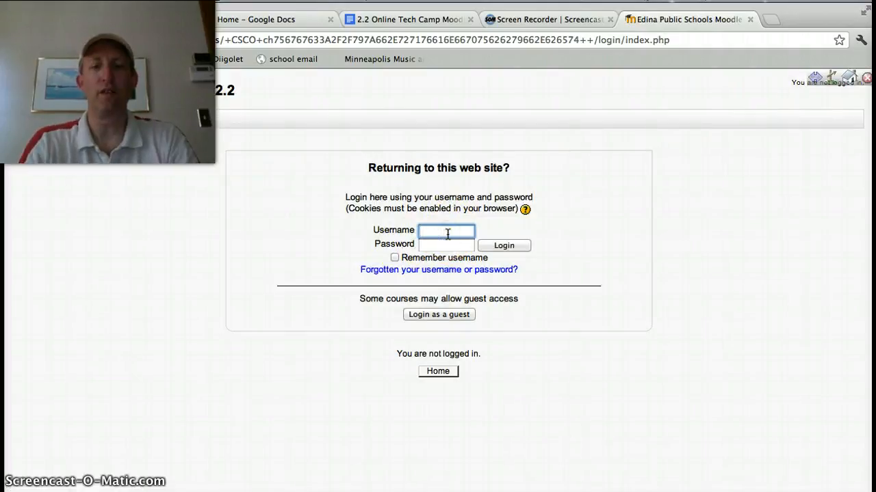
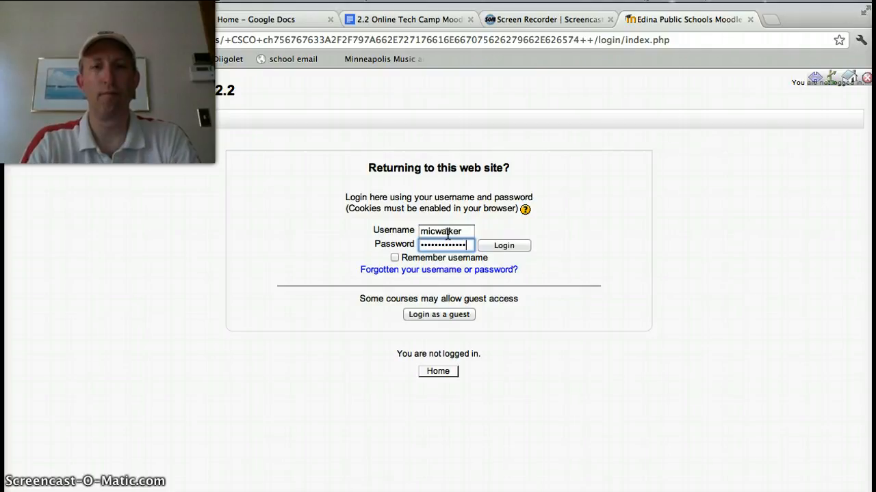
{"action": "left_click", "coordinate": [503, 245]}
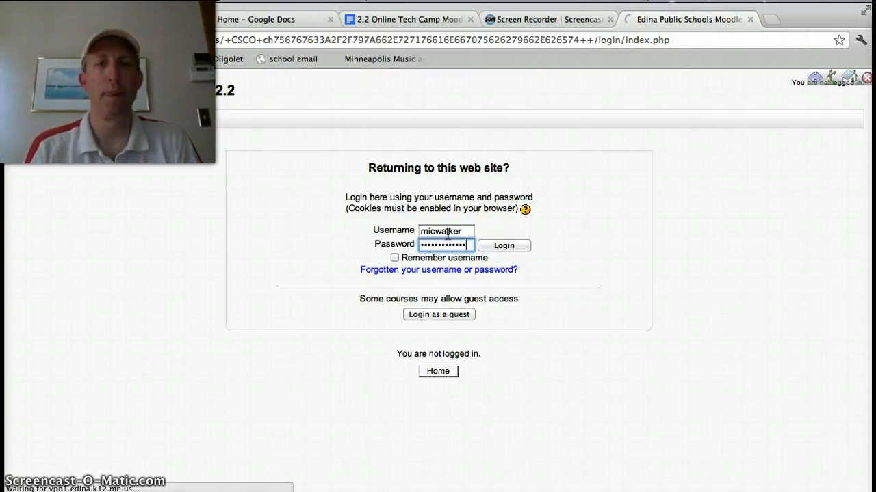
{"action": "left_click", "coordinate": [504, 245]}
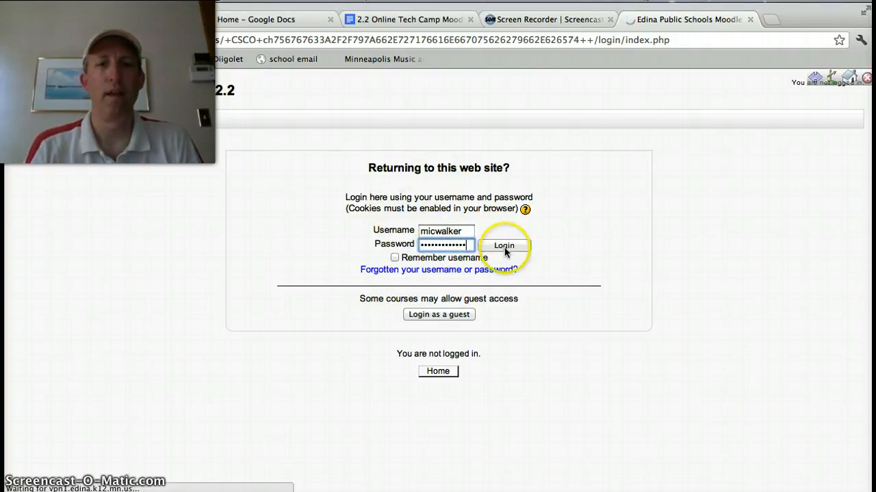
{"action": "left_click", "coordinate": [504, 245]}
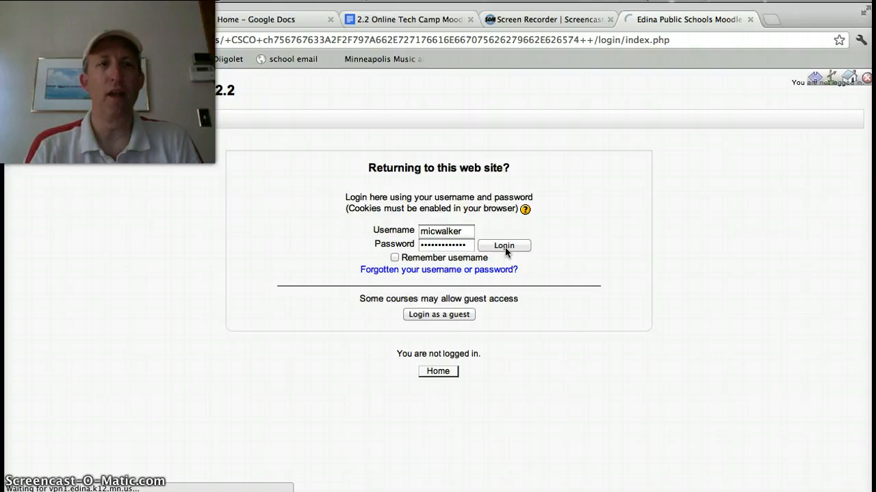
{"action": "left_click", "coordinate": [503, 245]}
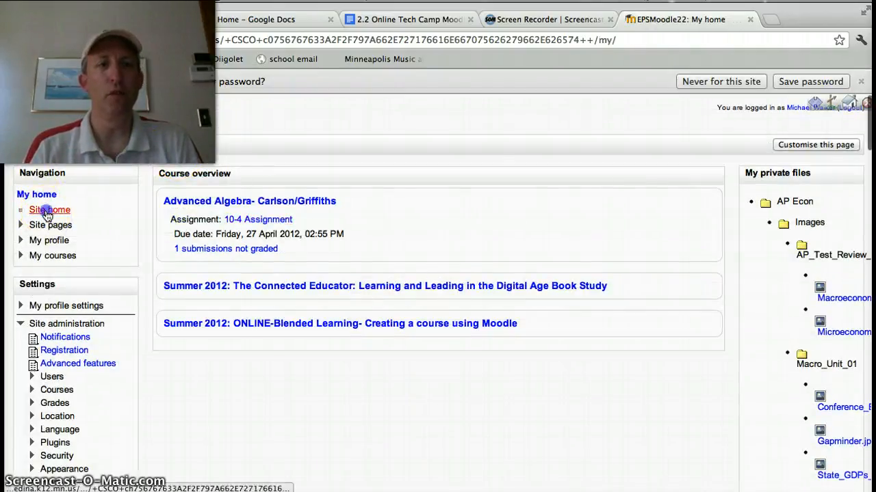
Step: Scroll the Site home course list to Summer 2012 courses, then return to the Google Doc
{"action": "left_click", "coordinate": [49, 210]}
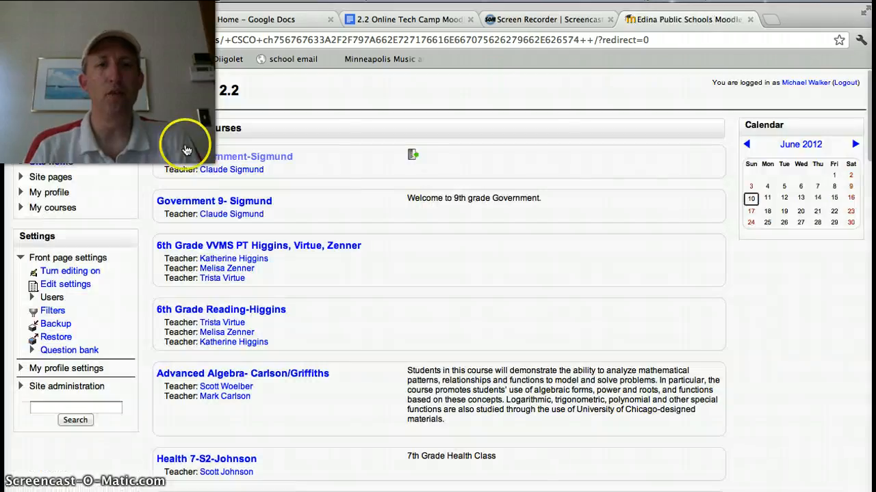
{"action": "mouse_move", "coordinate": [764, 307]}
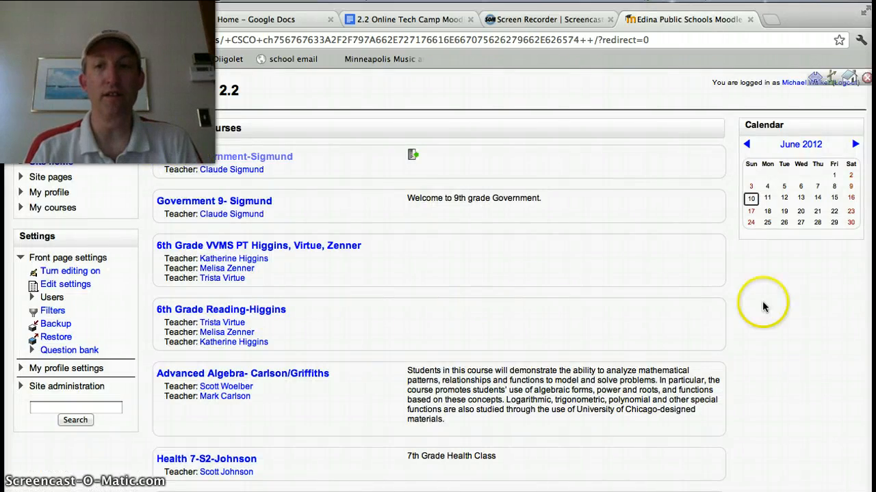
{"action": "scroll", "scroll_direction": "down", "scroll_amount": 3}
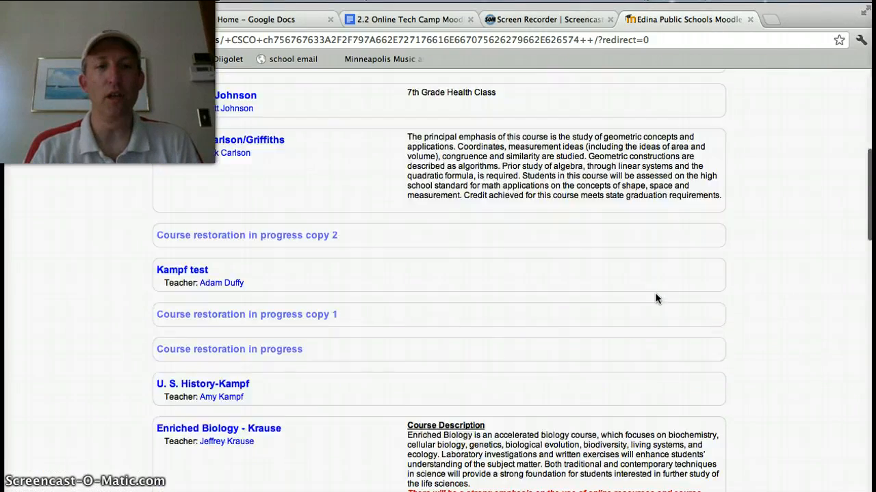
{"action": "scroll", "scroll_direction": "down", "scroll_amount": 3}
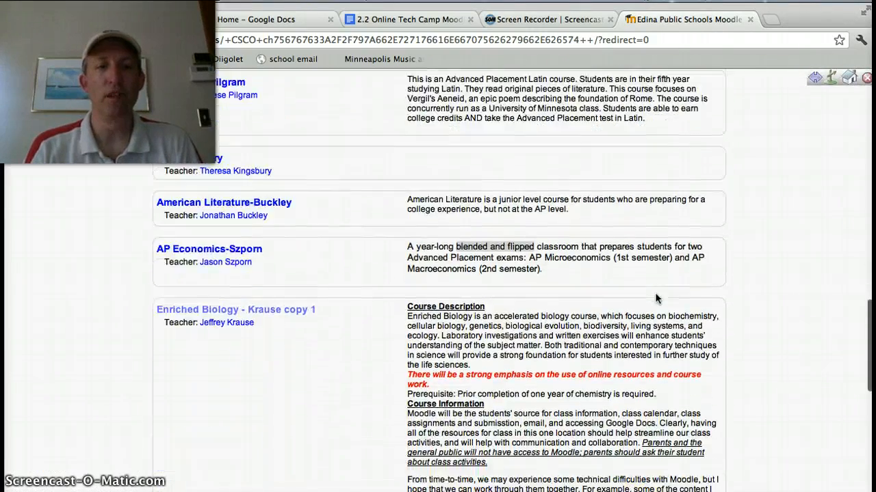
{"action": "scroll", "scroll_direction": "down", "scroll_amount": 3}
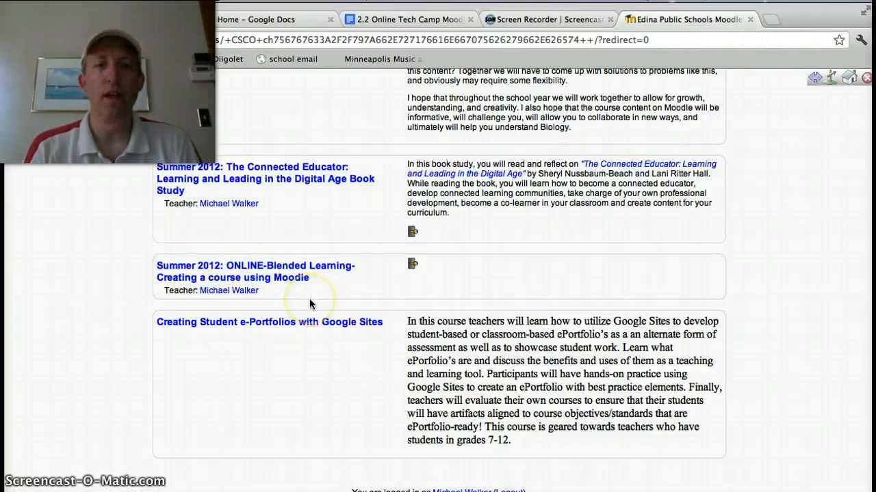
{"action": "left_click", "coordinate": [404, 19]}
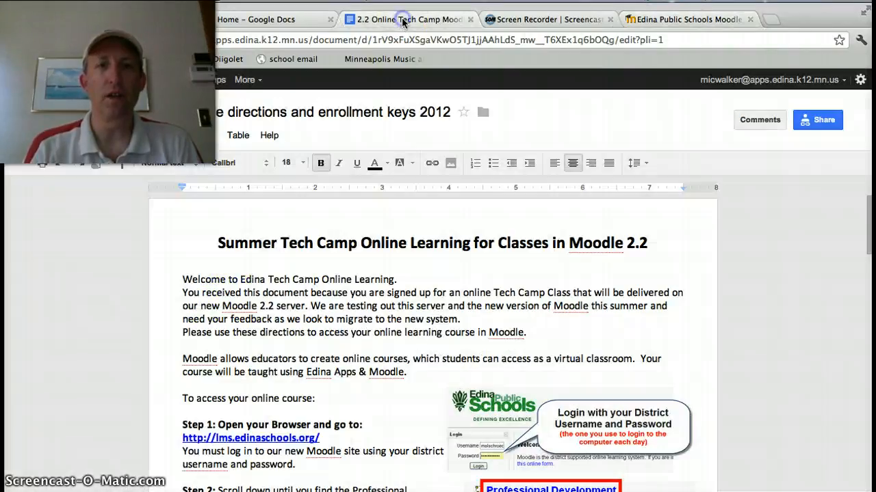
Step: Scroll the directions down to the Enrollment Key table, then return to the Moodle tab
{"action": "scroll", "scroll_direction": "down", "scroll_amount": 3}
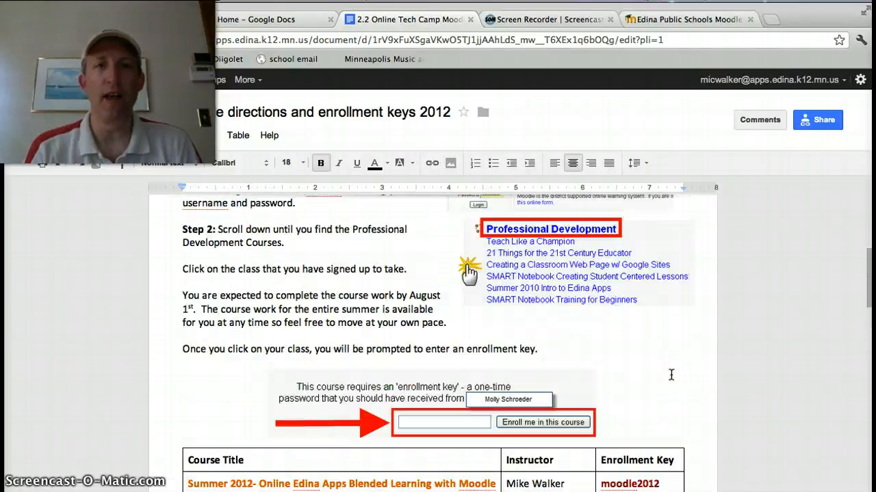
{"action": "left_click", "coordinate": [686, 19]}
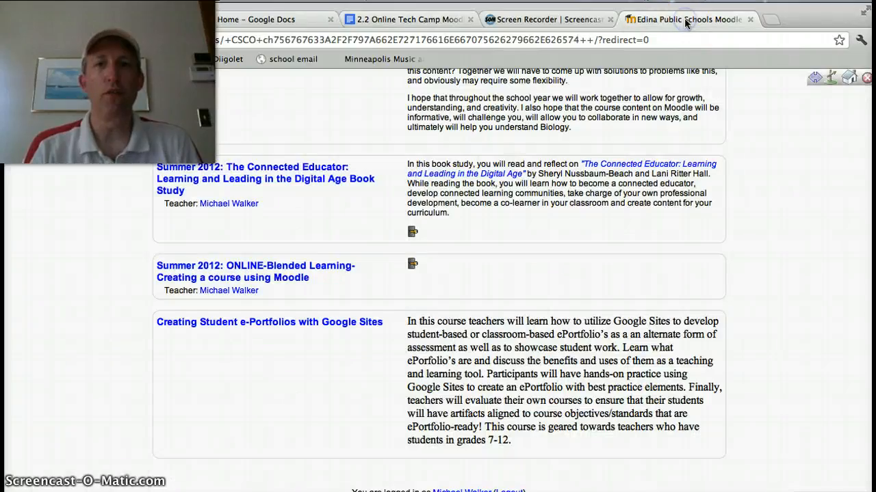